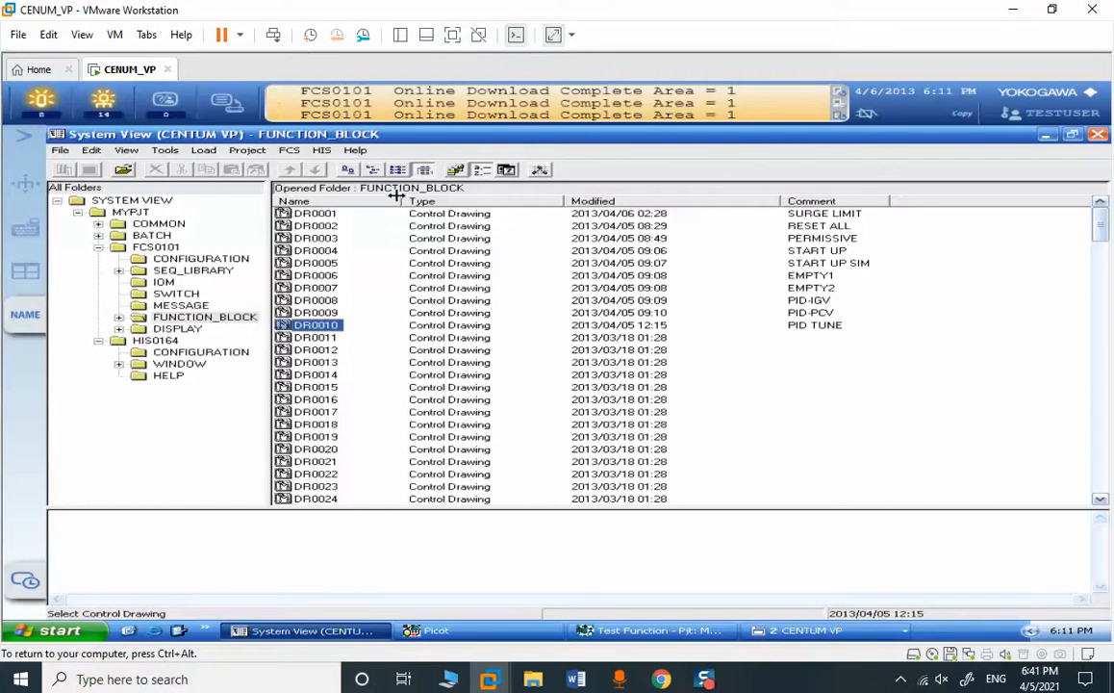
- Open control drawing DR0010 from FCS0101 FUNCTION_BLOCK and select the ALL_REGS block
{"action": "double_click", "coordinate": [315, 323]}
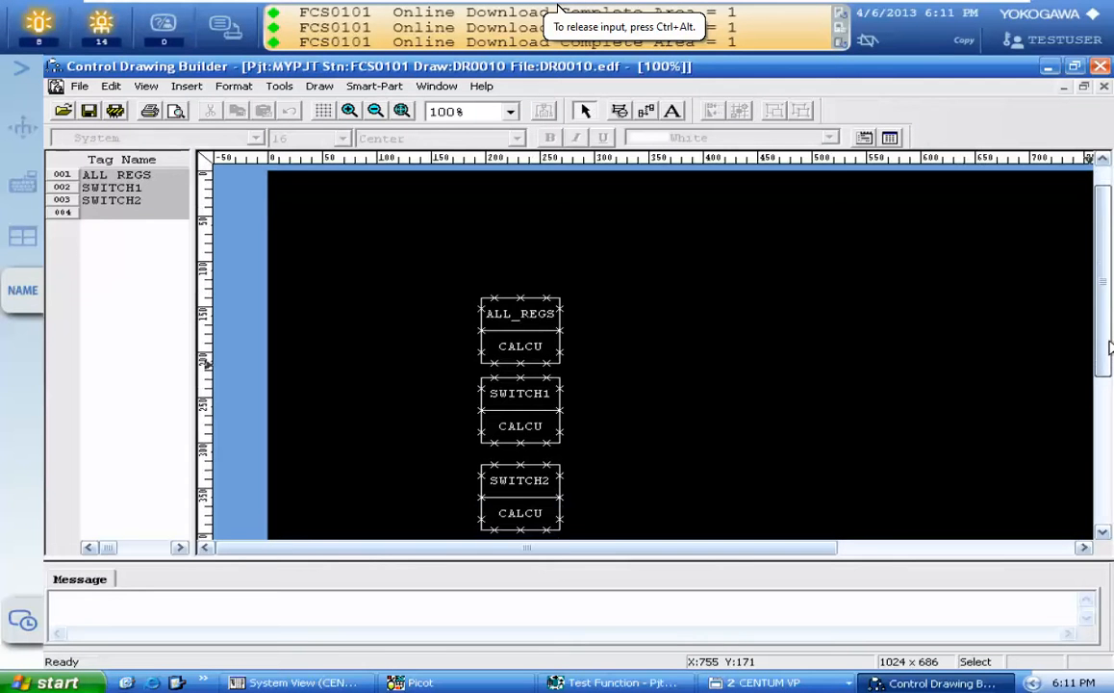
{"action": "left_click", "coordinate": [112, 173]}
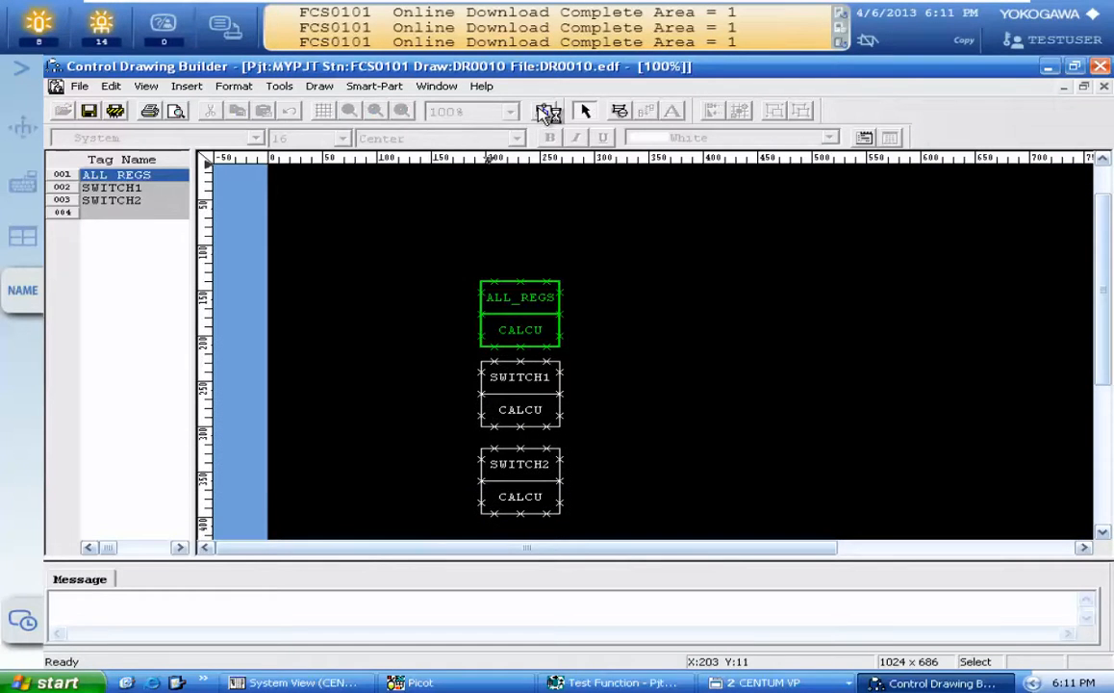
- Open the ALL_REGS script, call REG1's faceplate by name and check item P reads 50%
{"action": "double_click", "coordinate": [519, 312]}
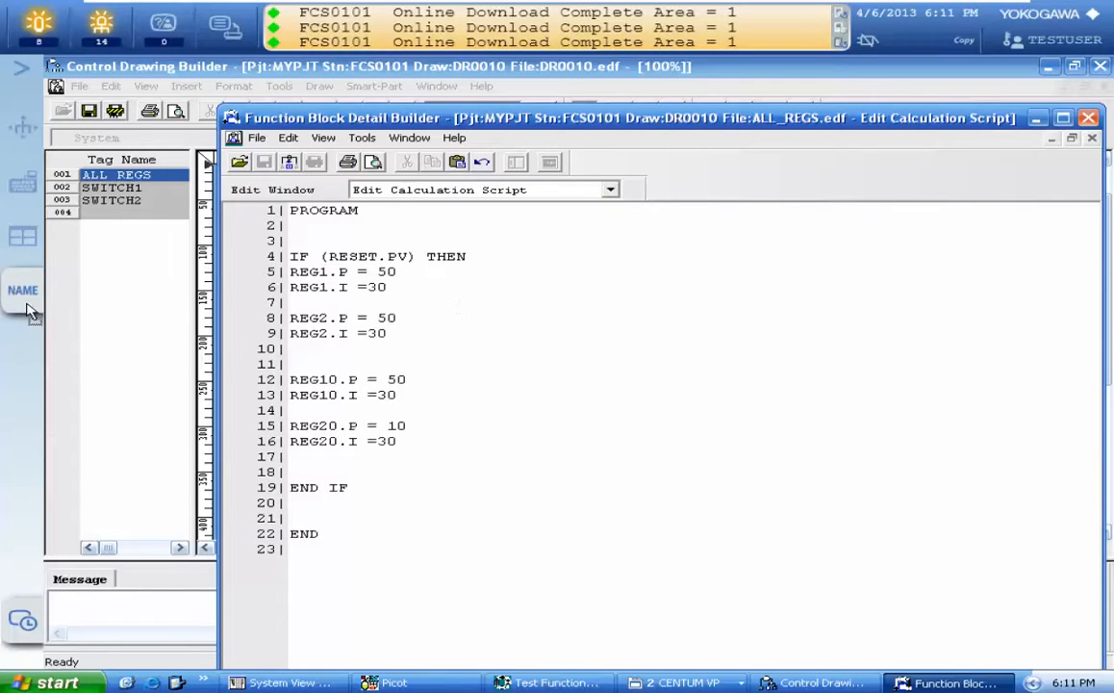
{"action": "left_click", "coordinate": [23, 288]}
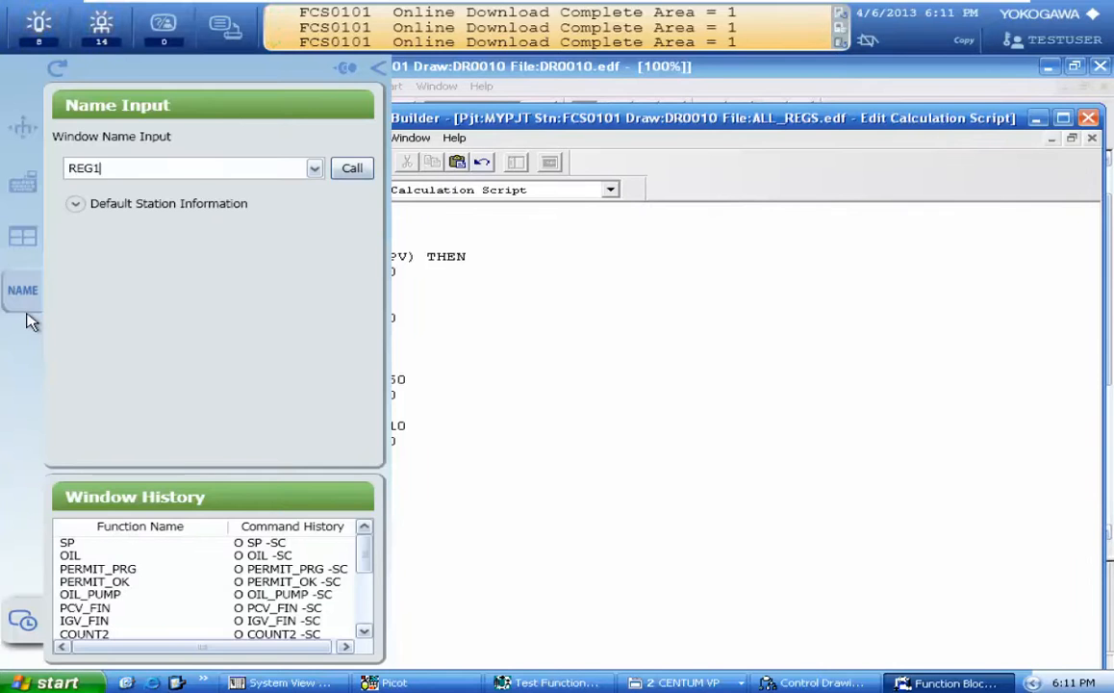
{"action": "left_click", "coordinate": [352, 168]}
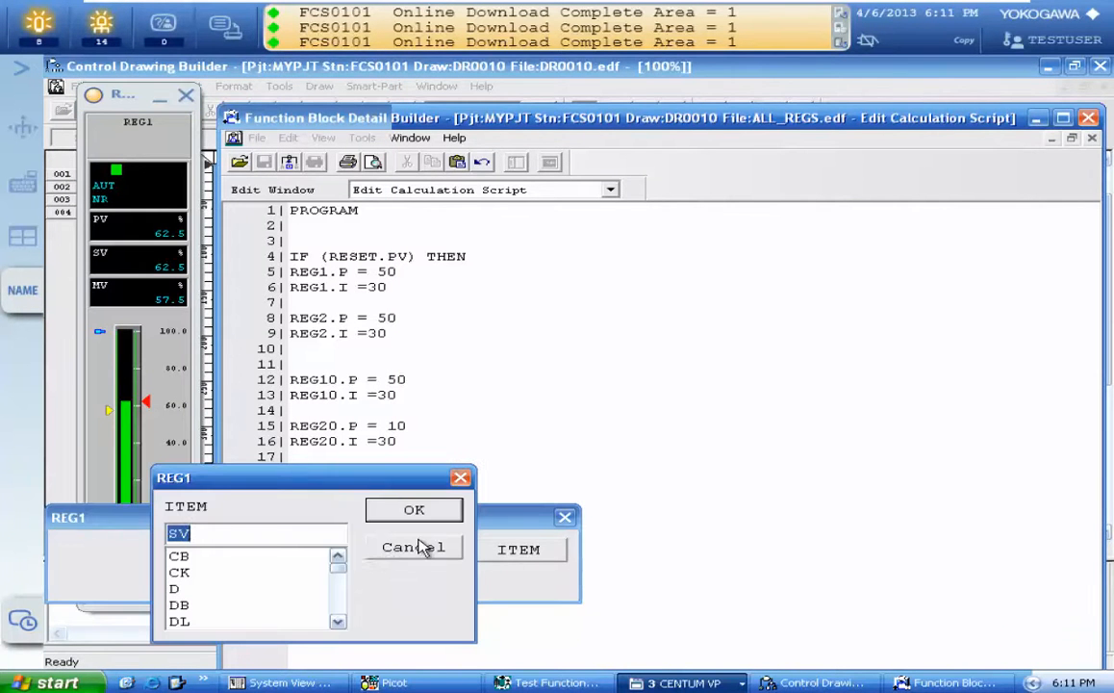
{"action": "left_click", "coordinate": [412, 508]}
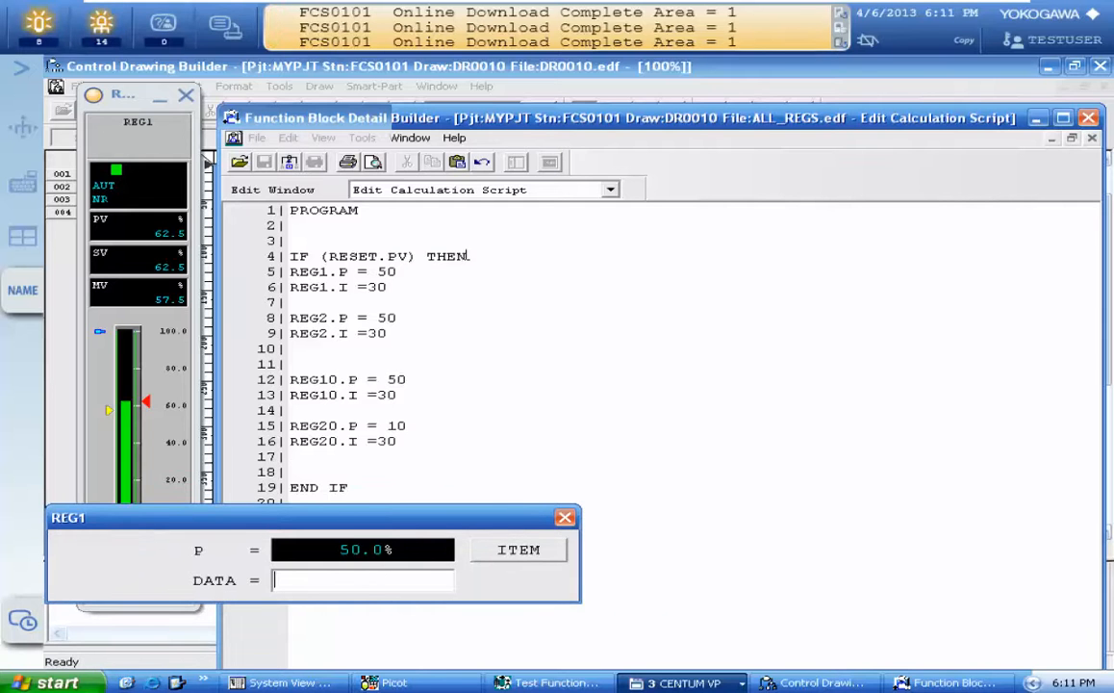
{"action": "left_click", "coordinate": [520, 548]}
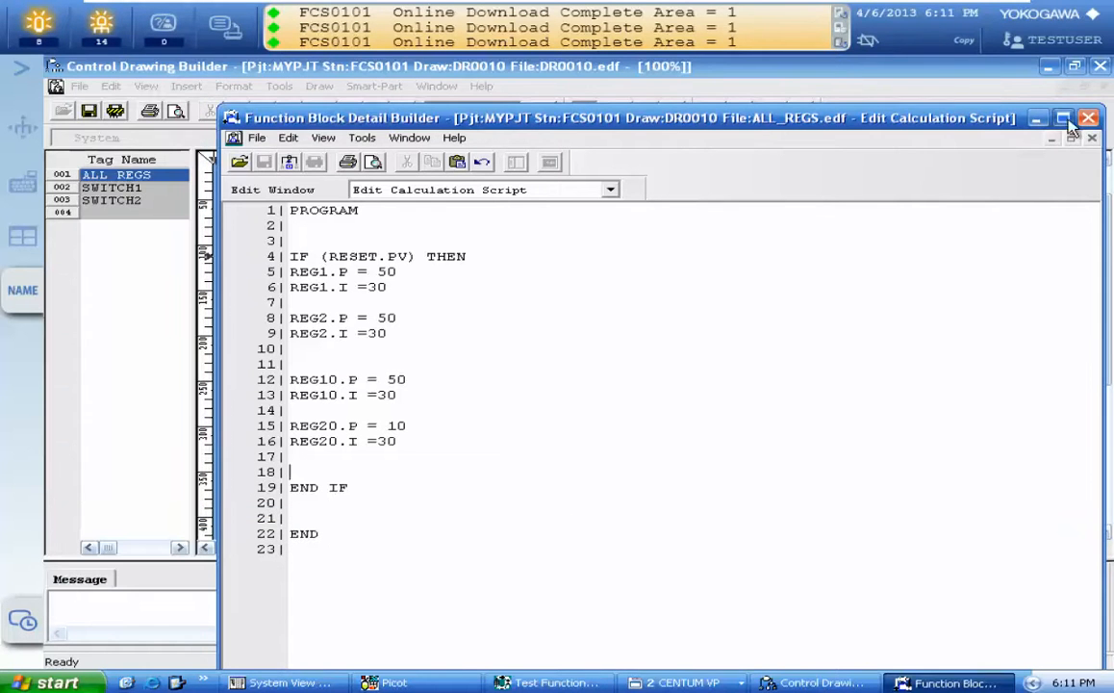
- Close the ALL_REGS script, select SWITCH1 and bring the GR0001 compressor graphic forward
{"action": "left_click", "coordinate": [1088, 117]}
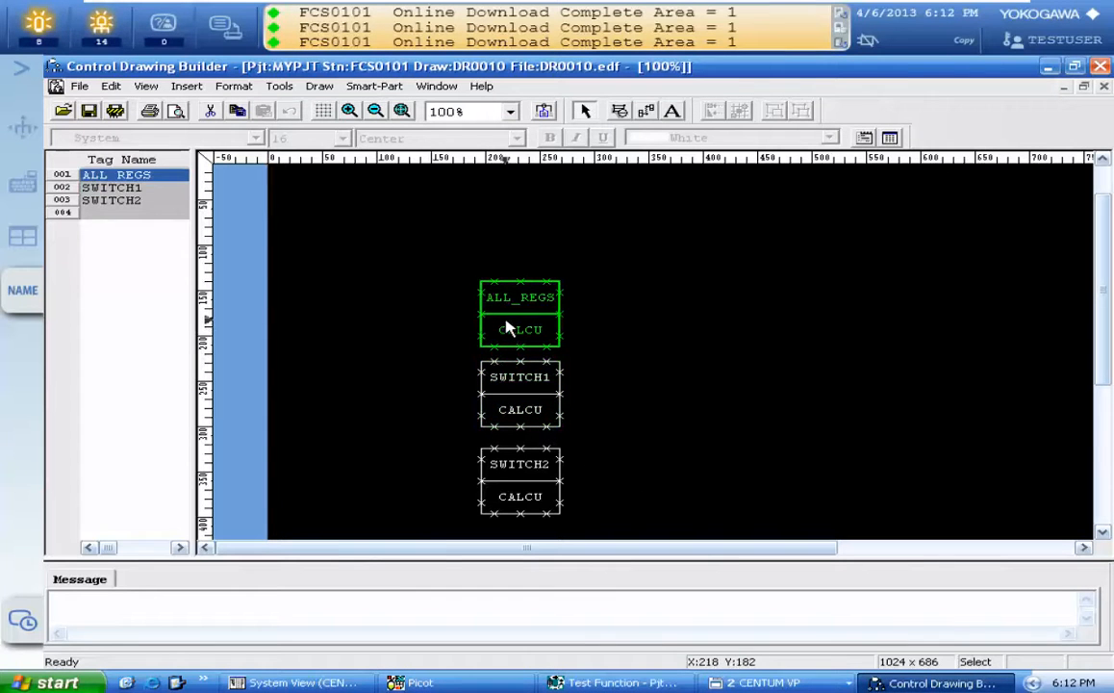
{"action": "left_click", "coordinate": [520, 375]}
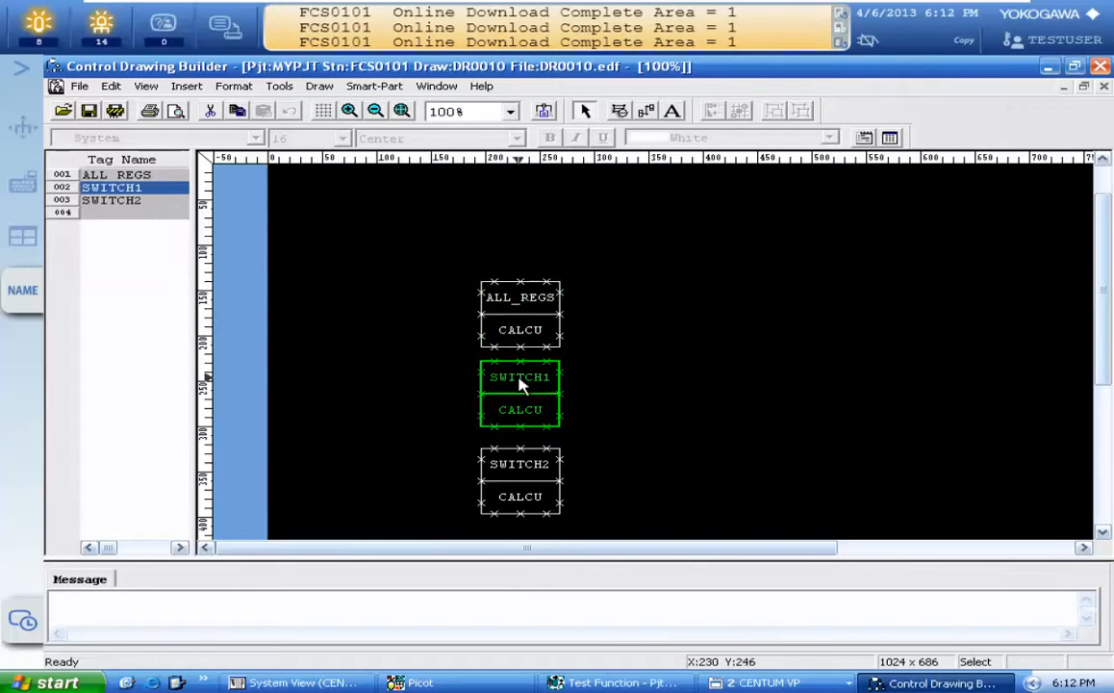
{"action": "left_click", "coordinate": [762, 683]}
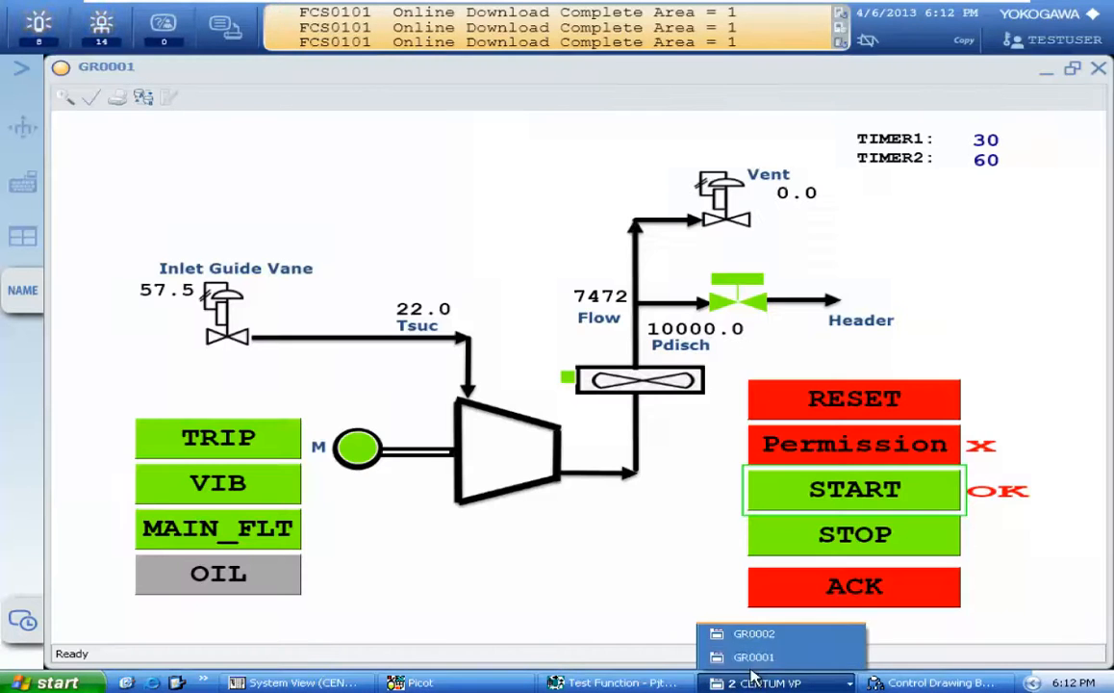
- Switch to the GR0002 Surge Control graphic showing SW1/SW3 enabled and SW2/SW4 disabled
{"action": "left_click", "coordinate": [754, 633]}
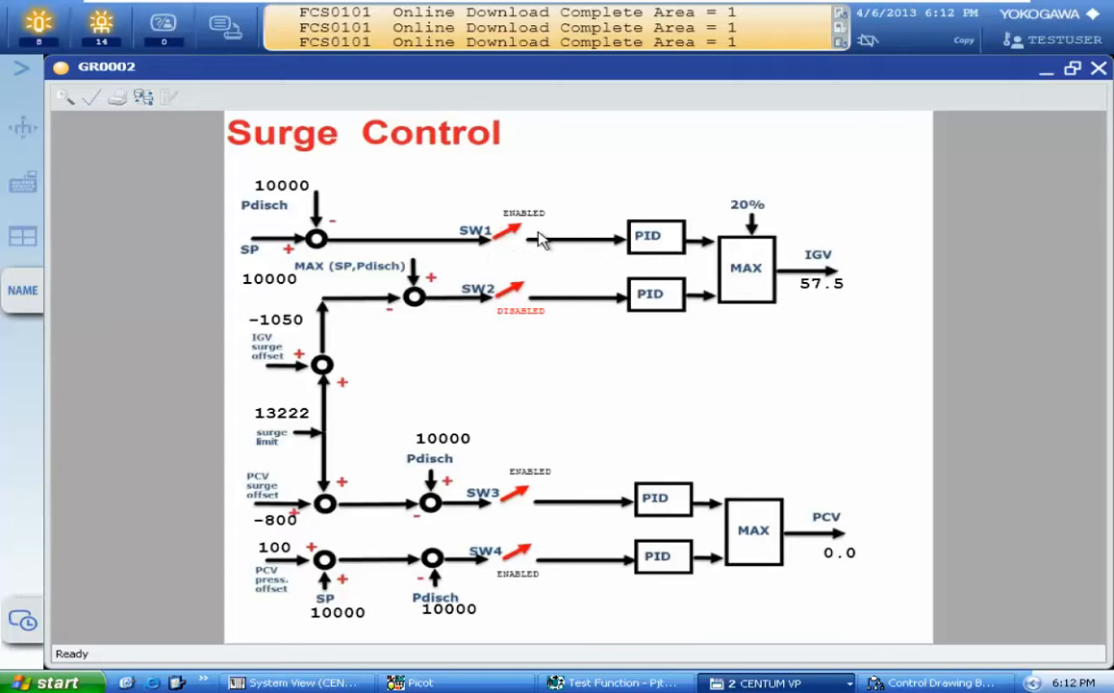
{"action": "mouse_move", "coordinate": [527, 238]}
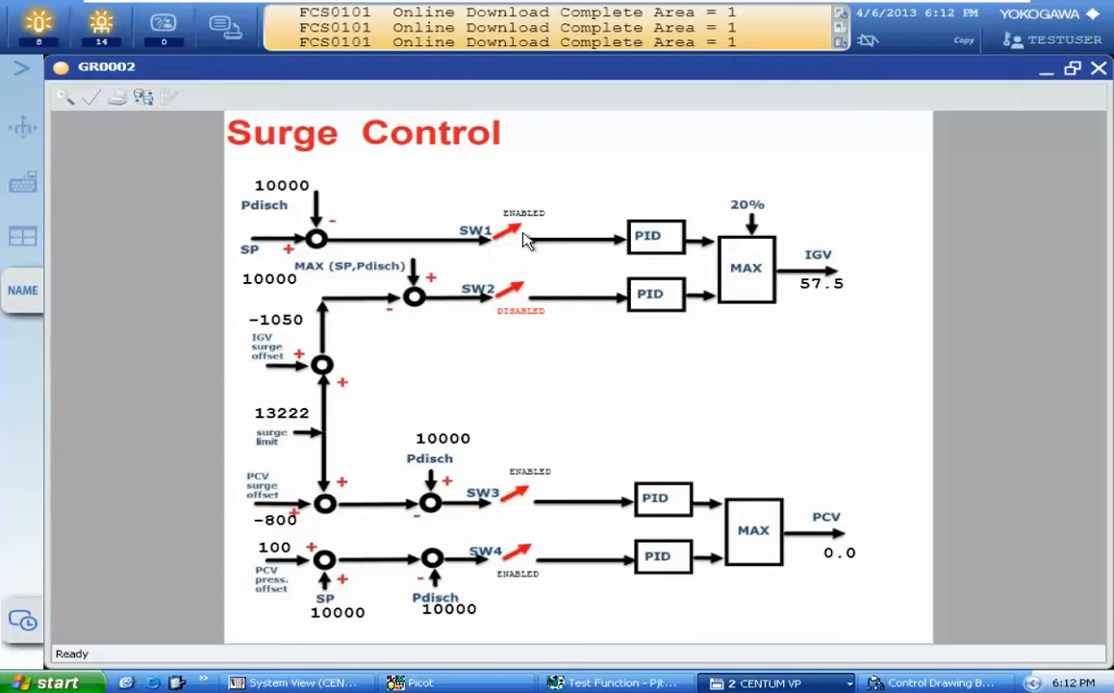
{"action": "mouse_move", "coordinate": [541, 310]}
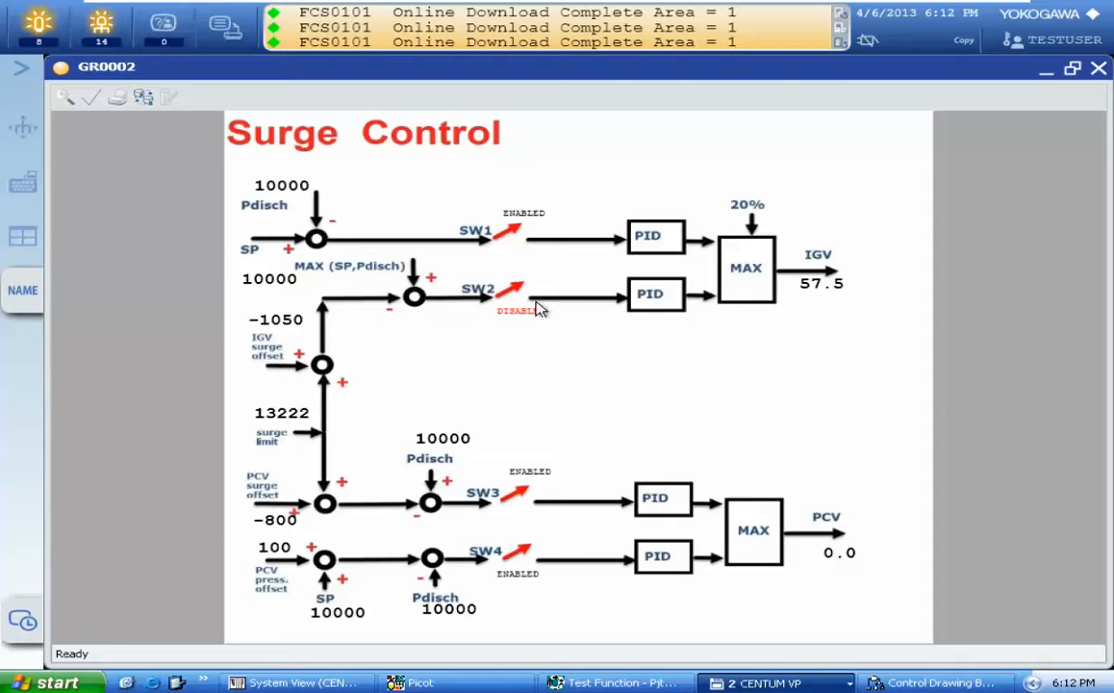
{"action": "mouse_move", "coordinate": [581, 293]}
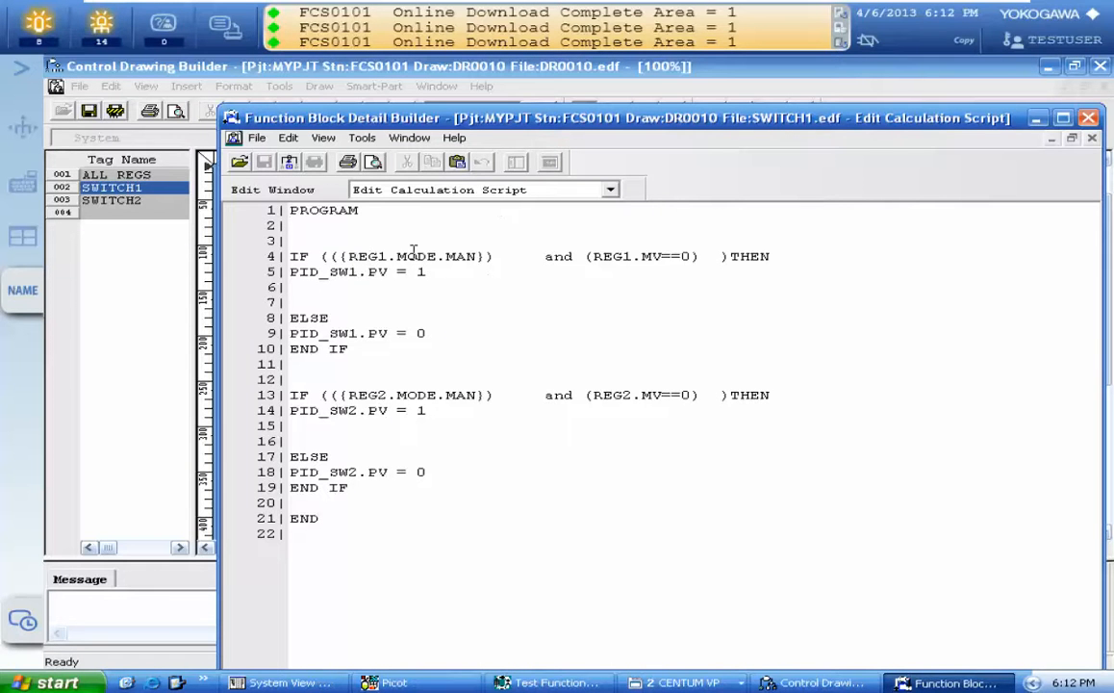
{"action": "mouse_move", "coordinate": [471, 256]}
{"action": "type", "text": "REG1"}
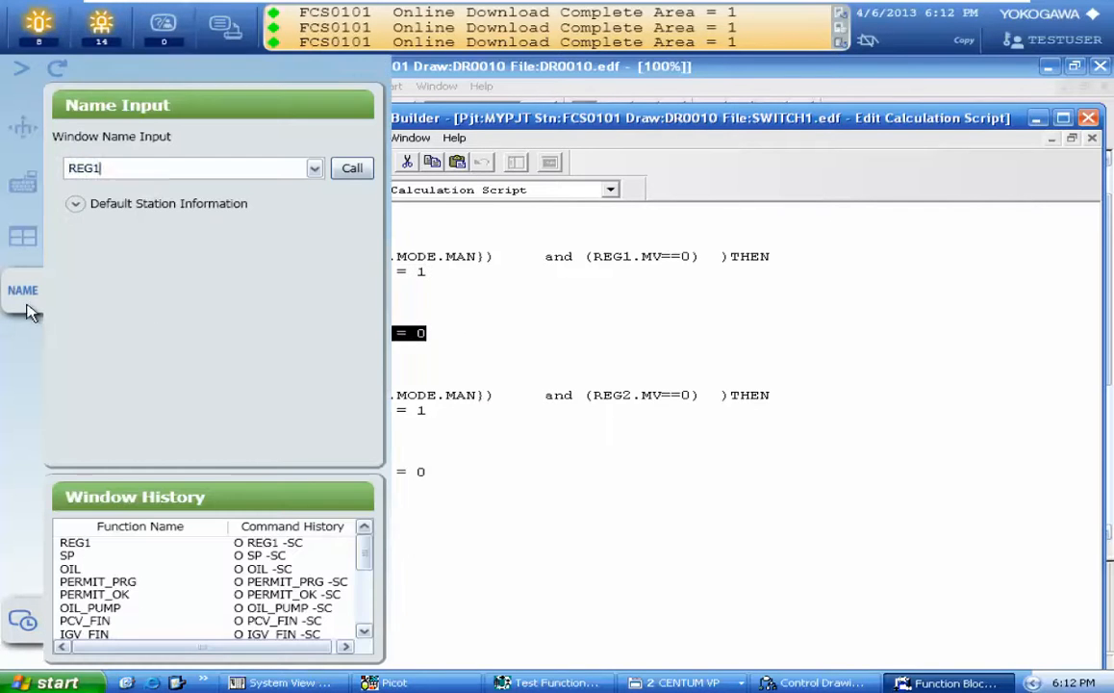
- Call REG2's faceplate, confirm MAN mode with MV at 0, close it and reopen the SWITCH1 script
{"action": "left_click", "coordinate": [187, 168]}
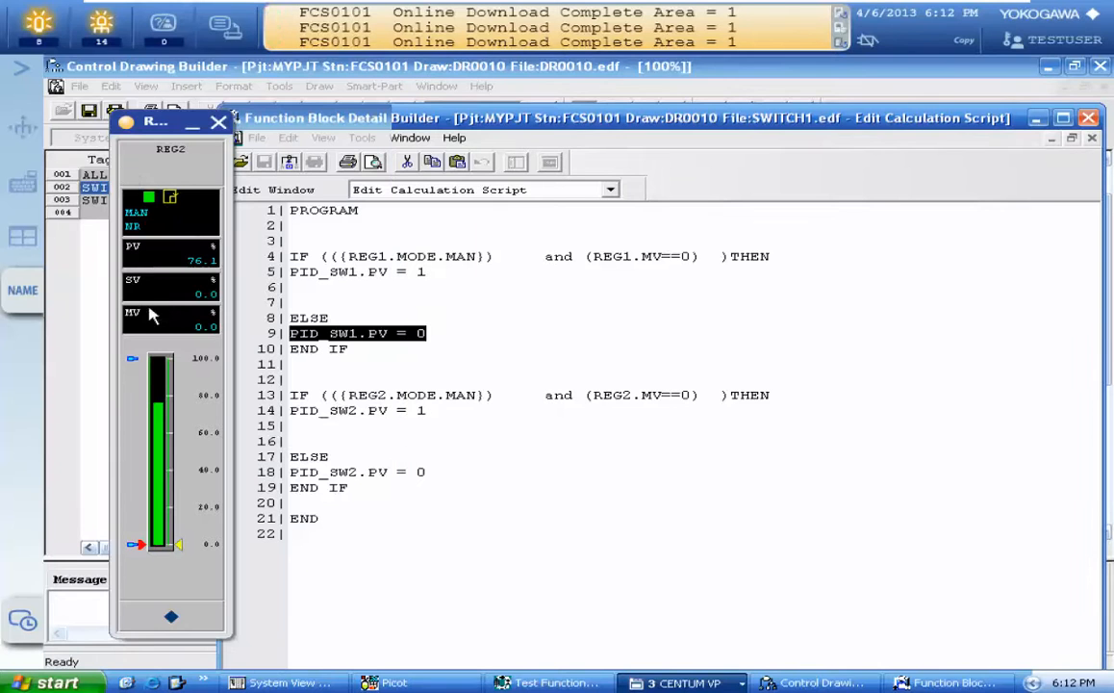
{"action": "mouse_move", "coordinate": [184, 335]}
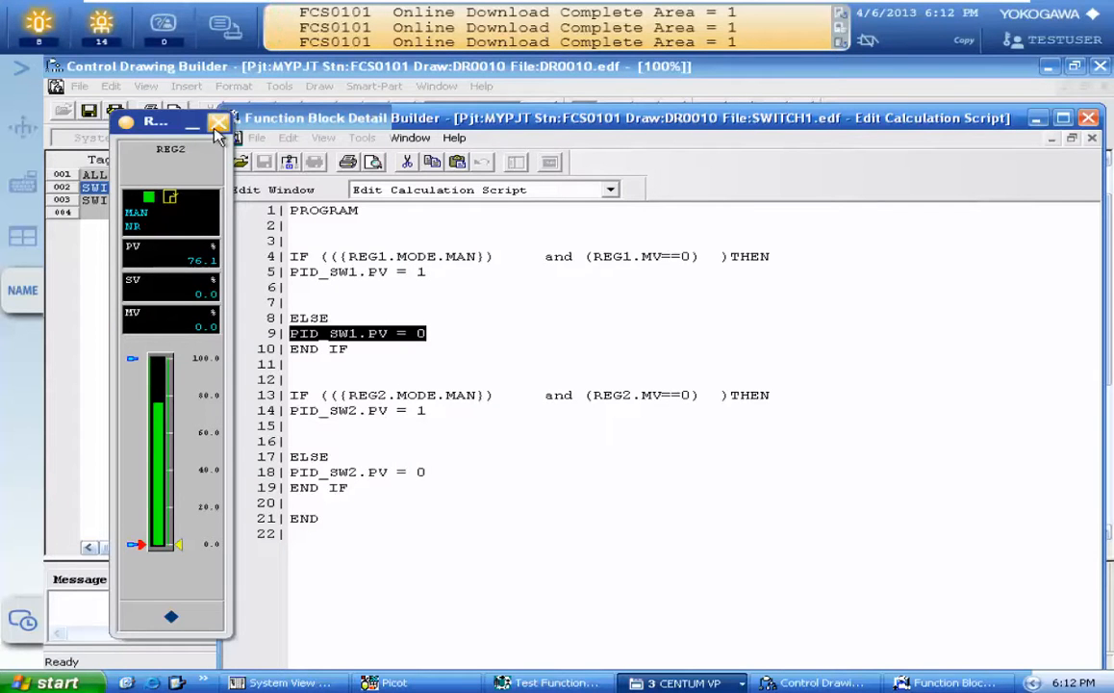
{"action": "left_click", "coordinate": [220, 124]}
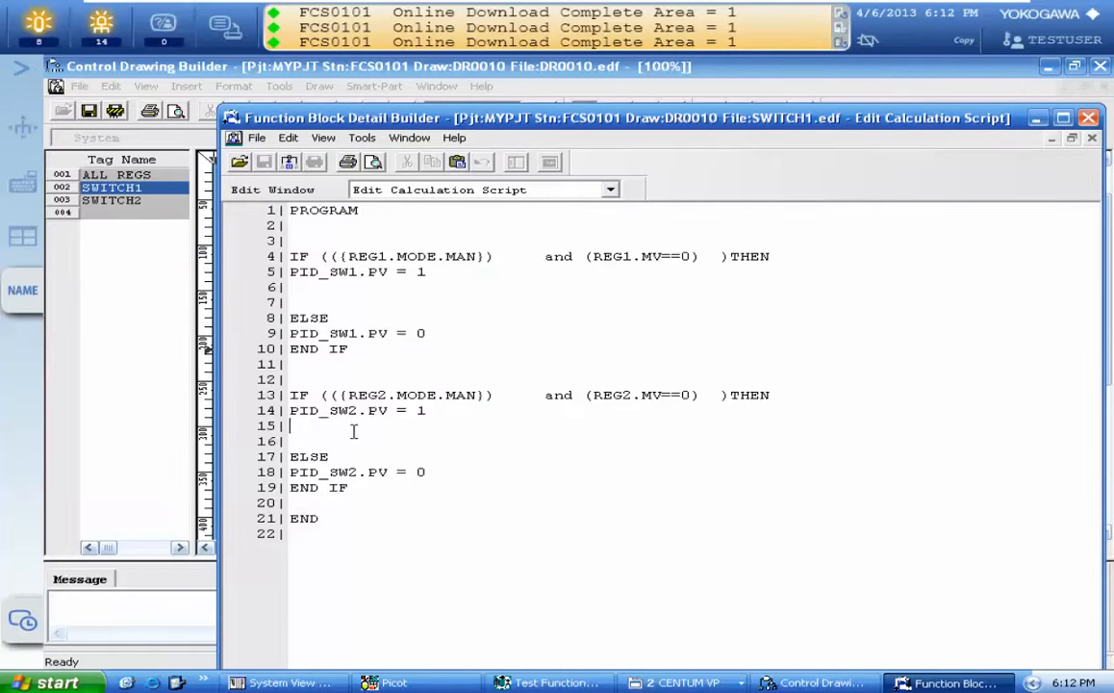
{"action": "double_click", "coordinate": [324, 410]}
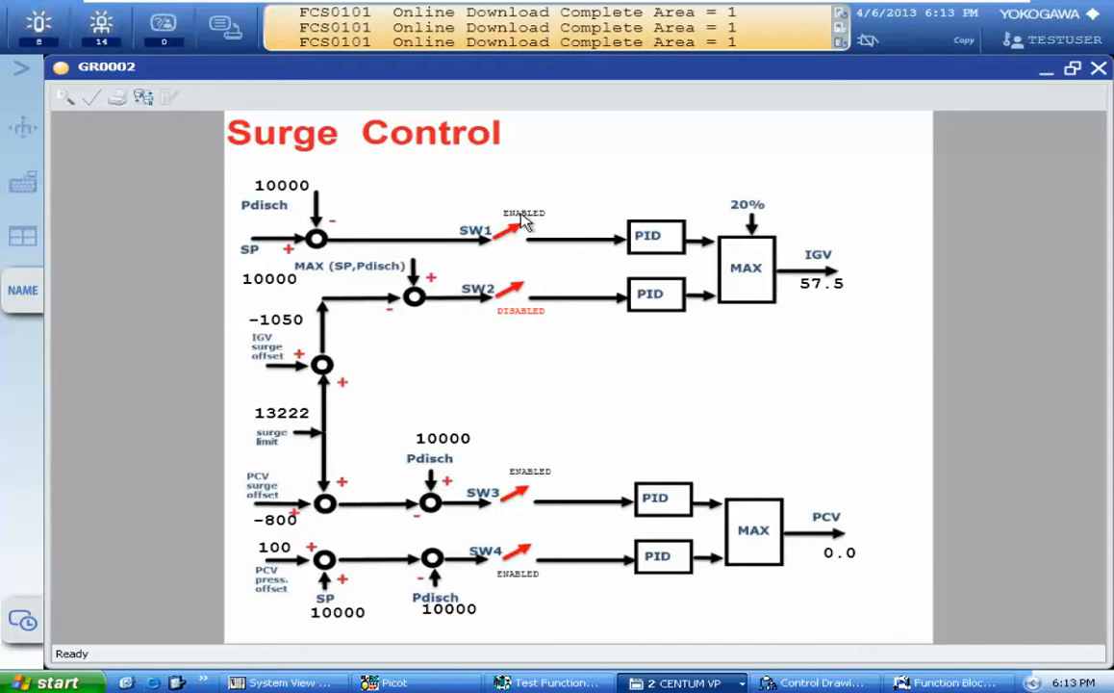
{"action": "mouse_move", "coordinate": [600, 485]}
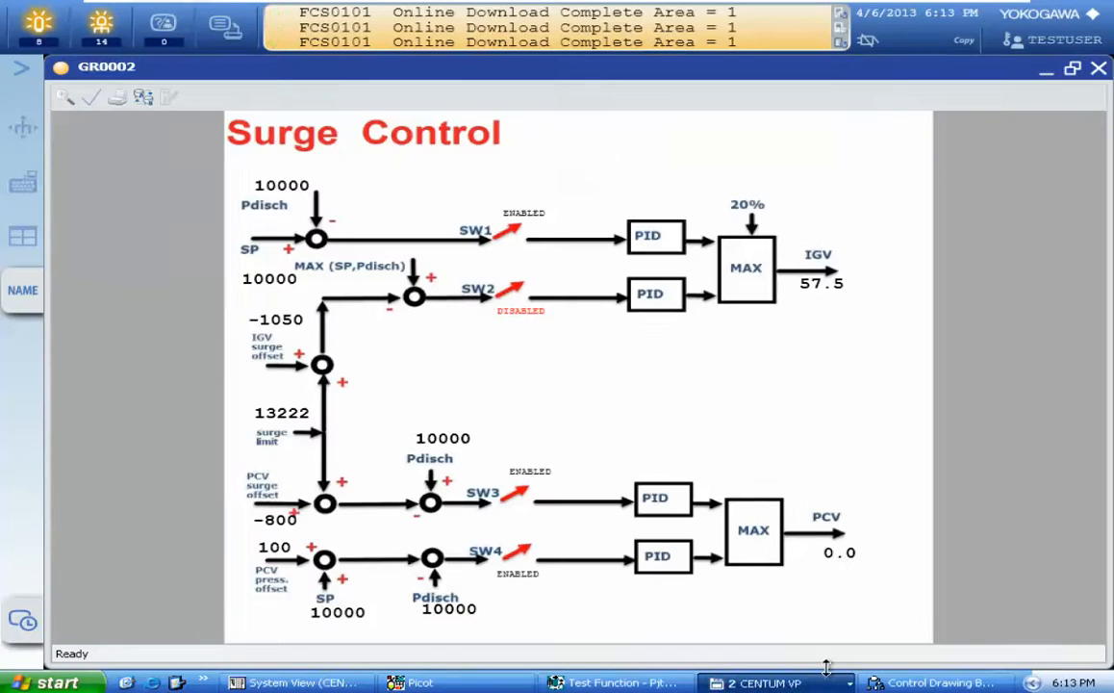
- Return to Control Drawing Builder and close the SWITCH2 script for SW3/SW4
{"action": "left_click", "coordinate": [930, 681]}
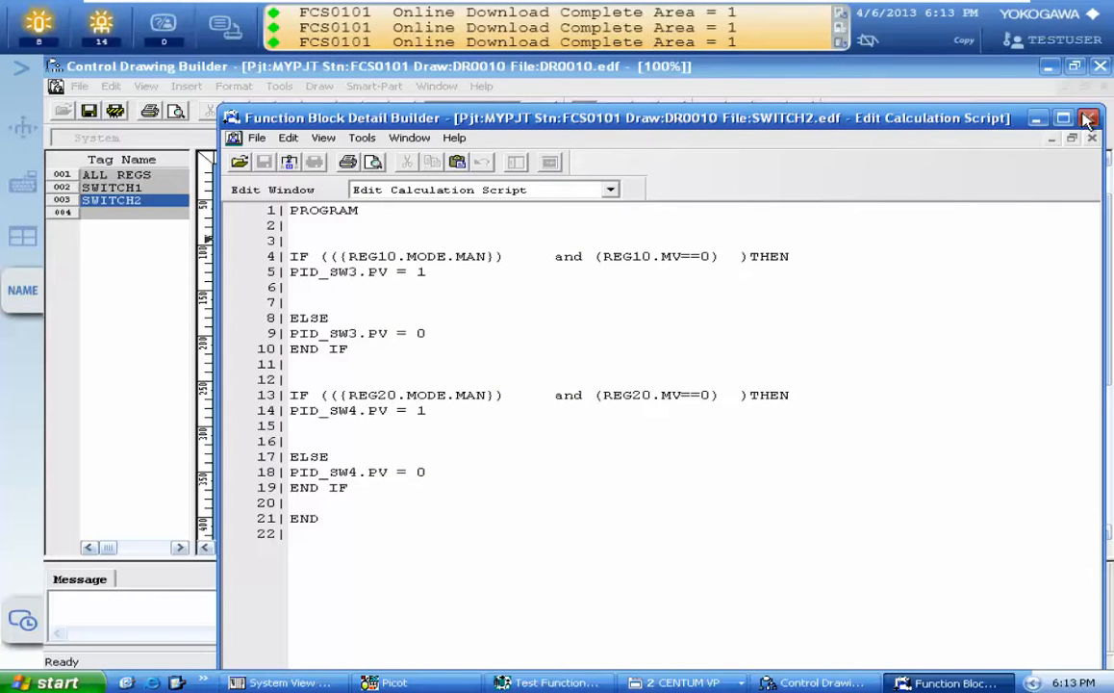
{"action": "left_click", "coordinate": [1089, 117]}
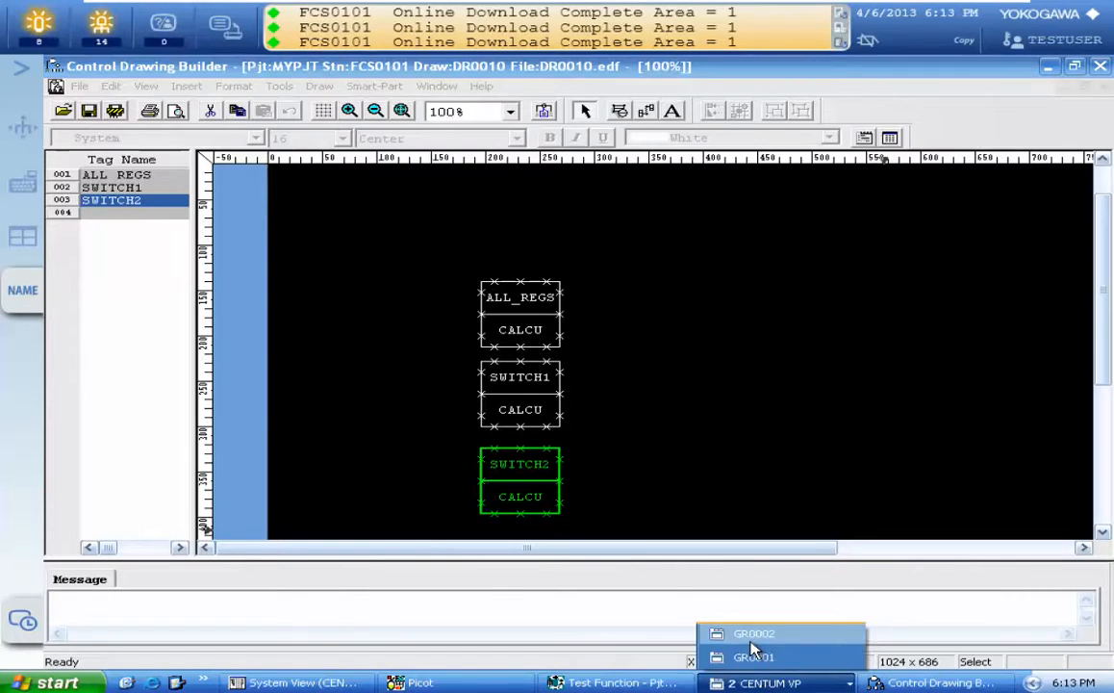
- Stay on drawing DR0010 and zoom it to 75% to show all three CALCU blocks
{"action": "left_click", "coordinate": [754, 633]}
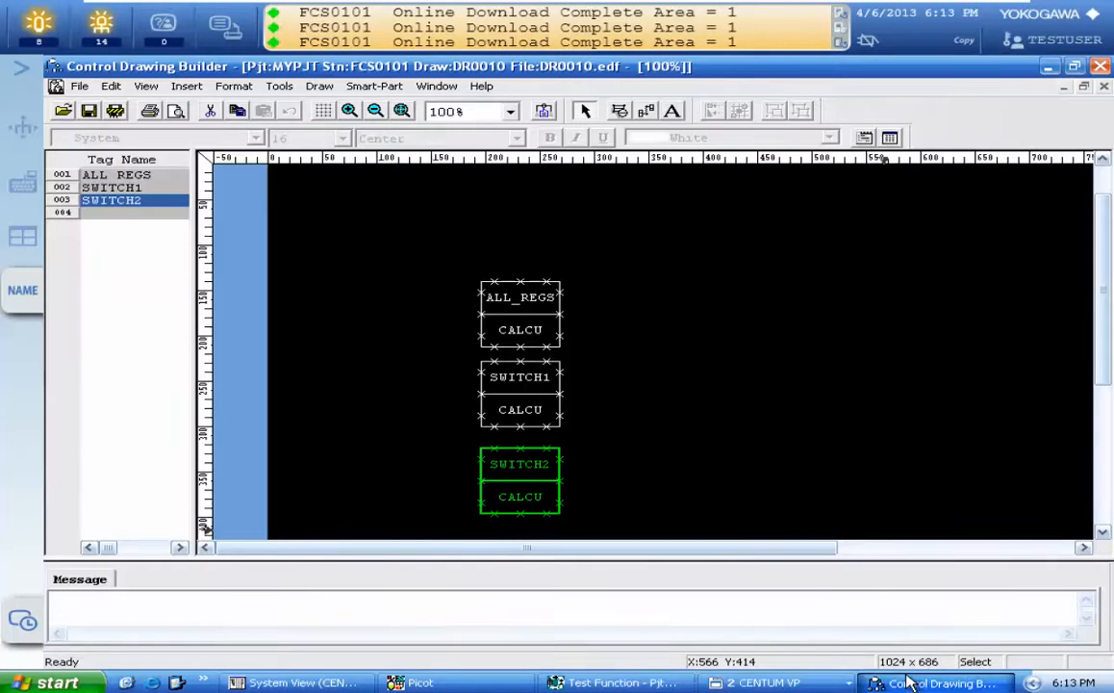
{"action": "left_click", "coordinate": [373, 110]}
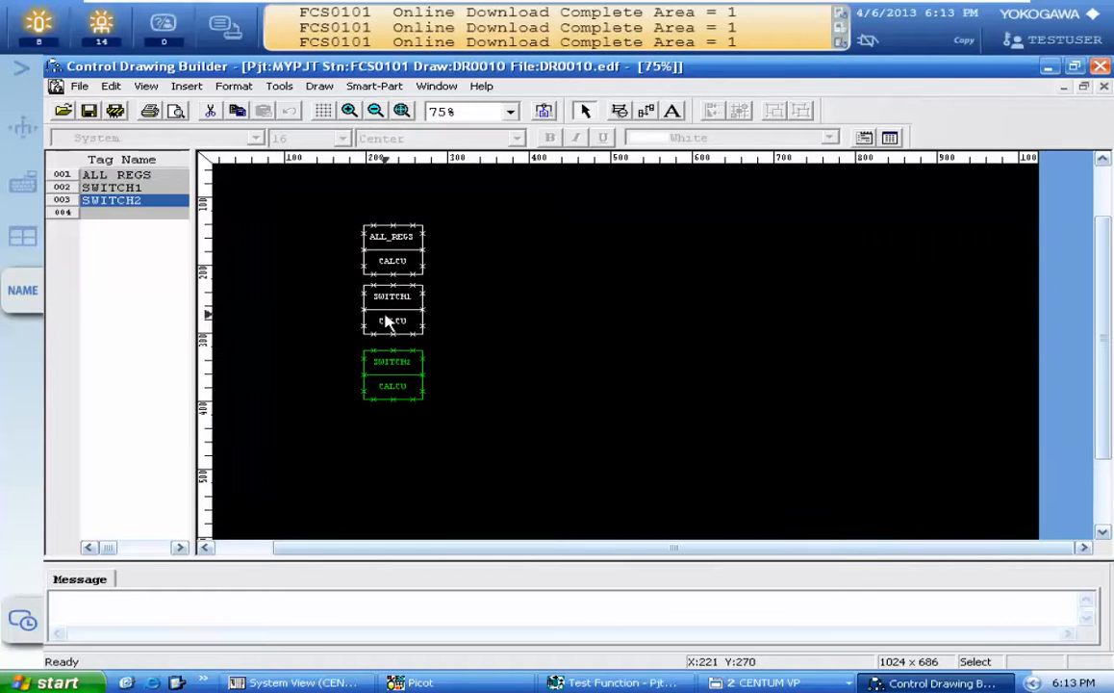
{"action": "mouse_move", "coordinate": [393, 348]}
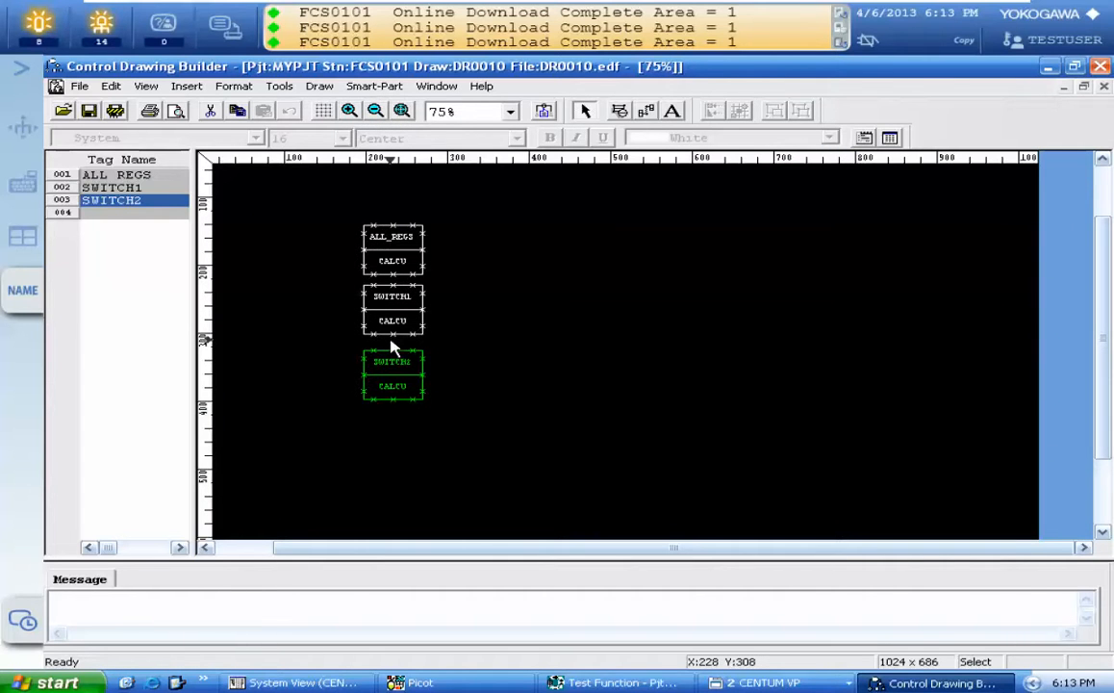